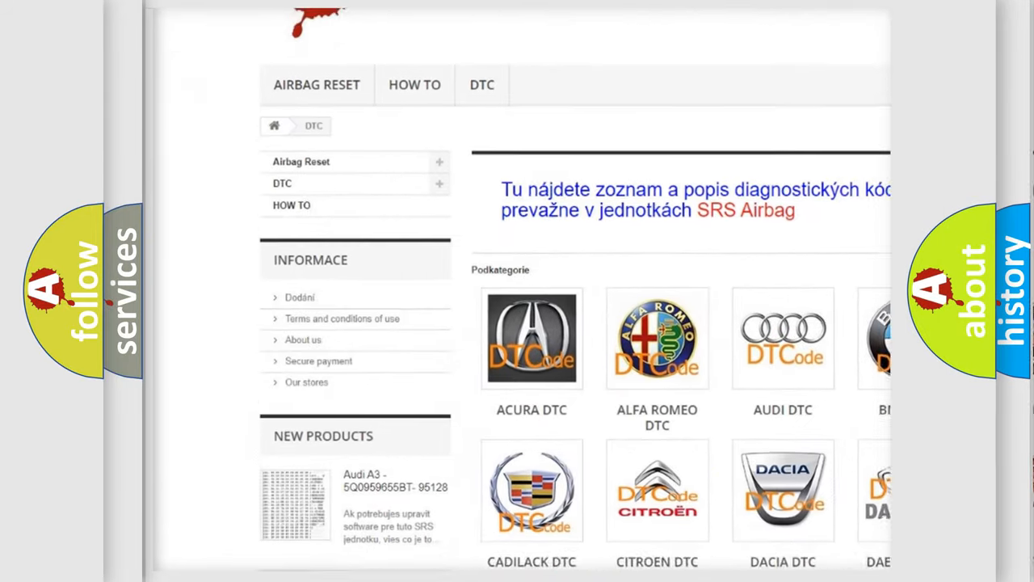
scroll(down, 3)
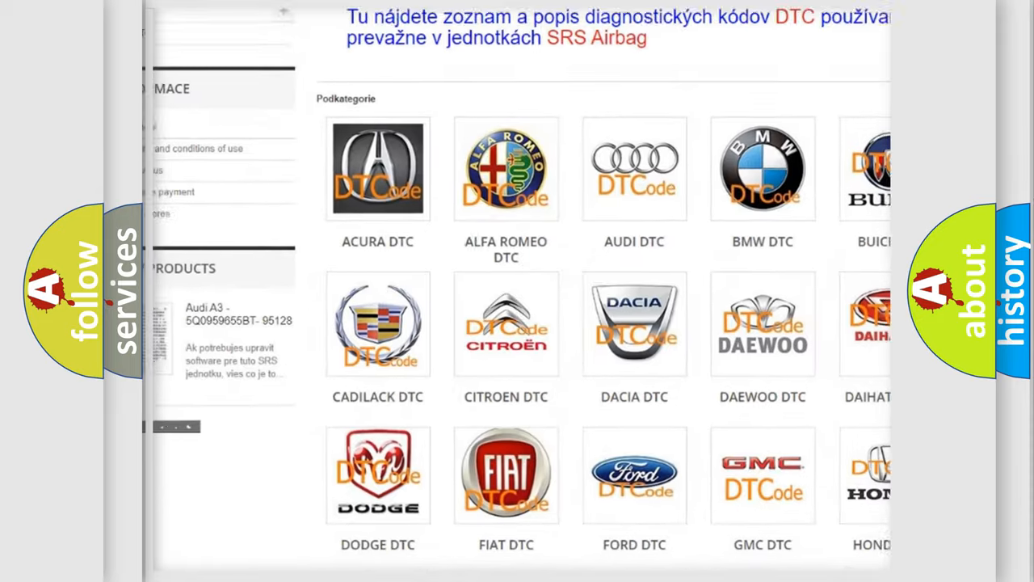
scroll(down, 3)
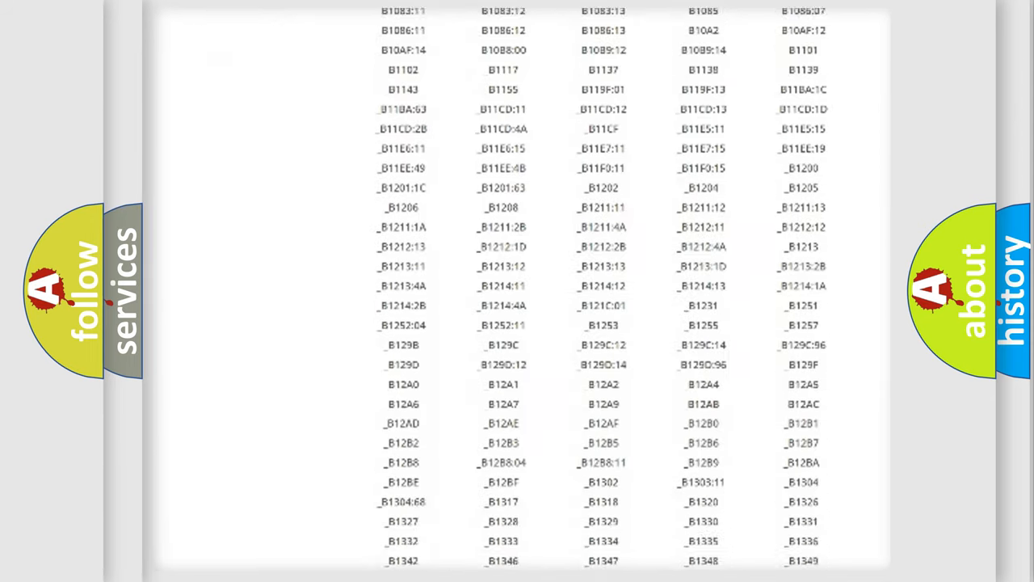
scroll(down, 3)
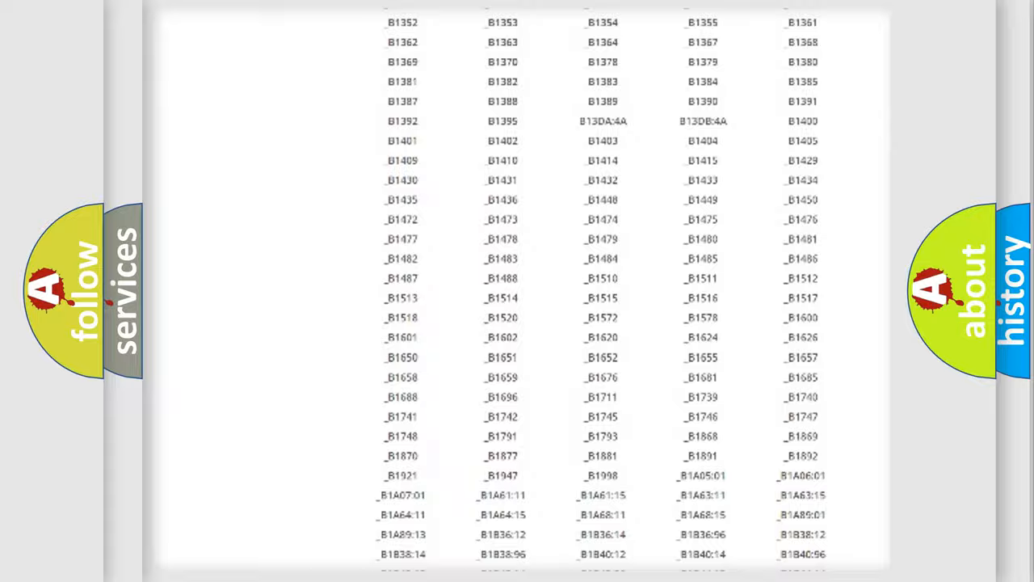